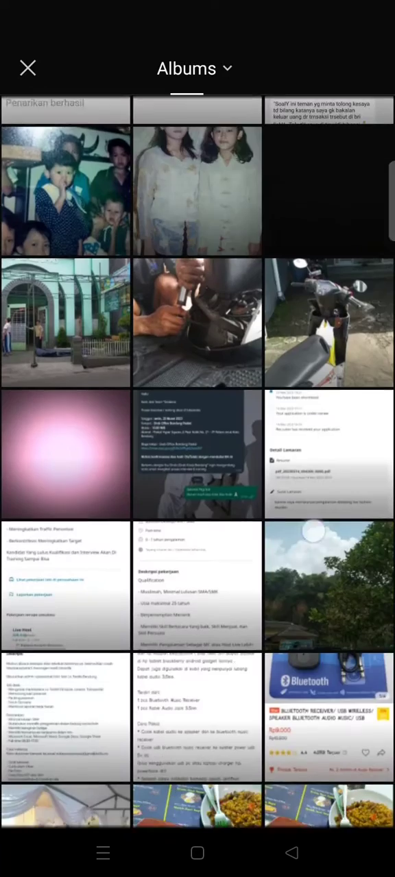
Add the orange logo image from the Albums gallery as a sticker on the canvas.
scroll("down", 3)
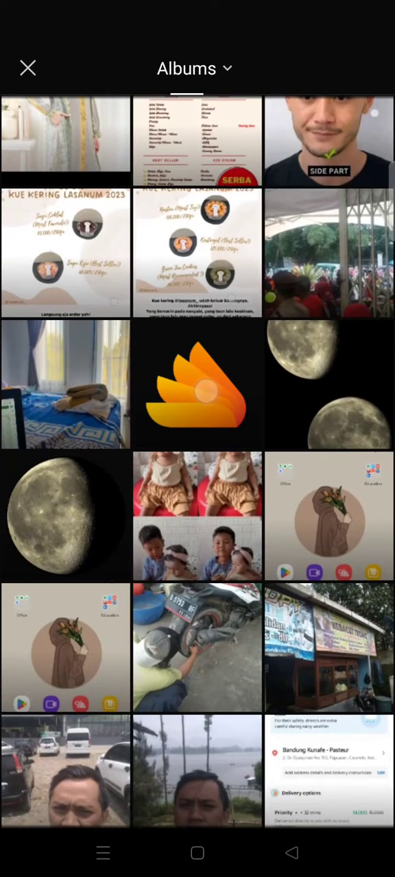
left_click(197, 384)
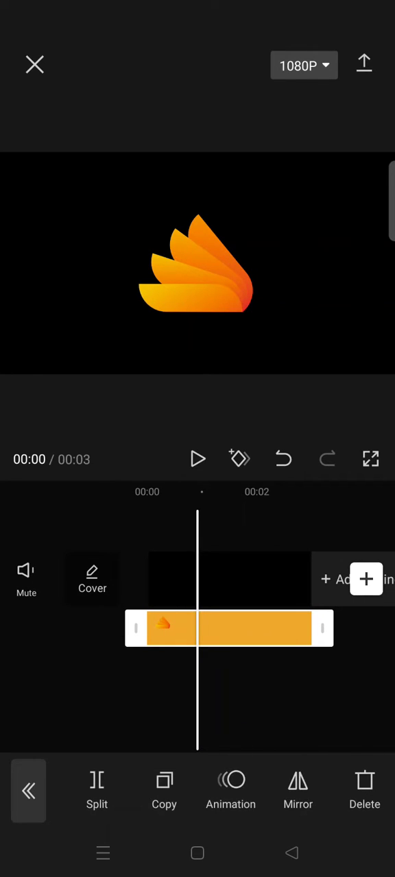
Show the Loop choices in the Sticker animation panel for the logo.
left_click(230, 788)
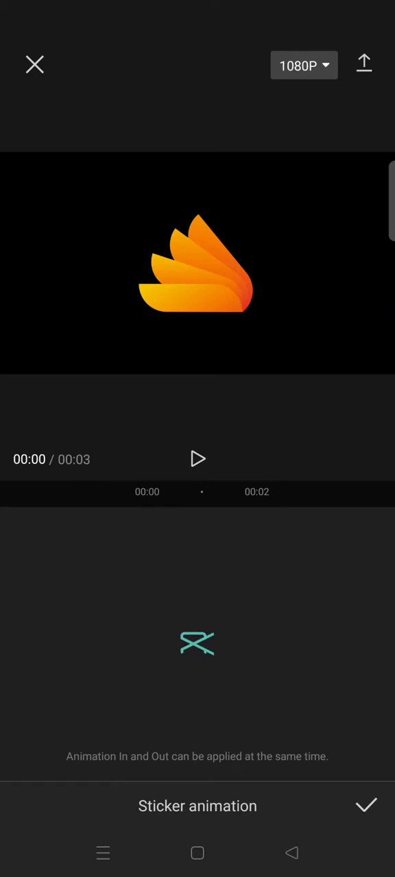
left_click(198, 643)
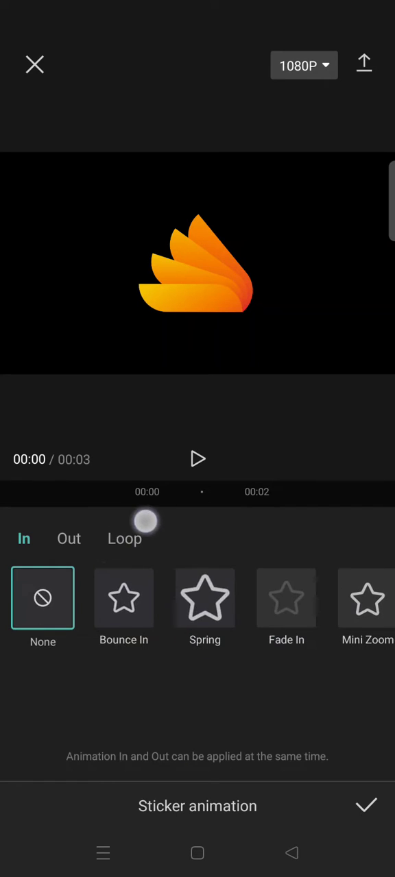
left_click(123, 539)
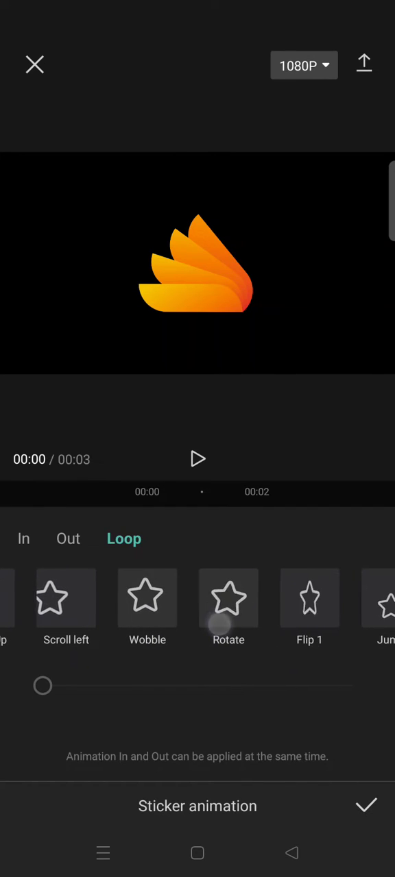
Apply a looping Rotate animation slowed to about 2.3 seconds and preview the spin.
left_click(227, 597)
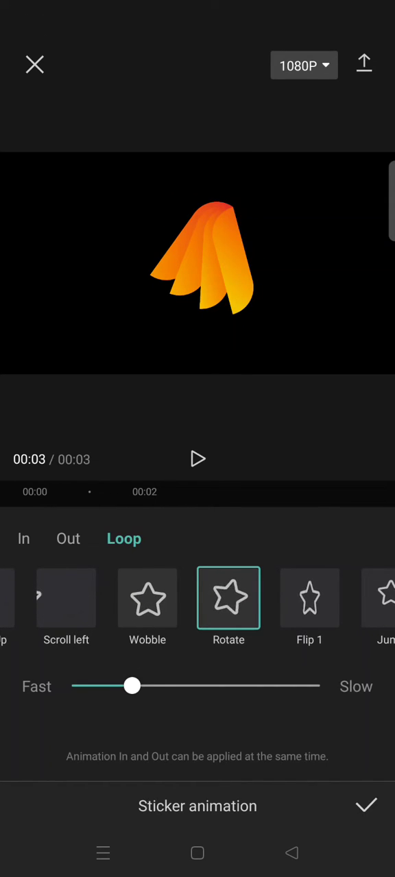
left_click_drag(131, 685, 236, 686)
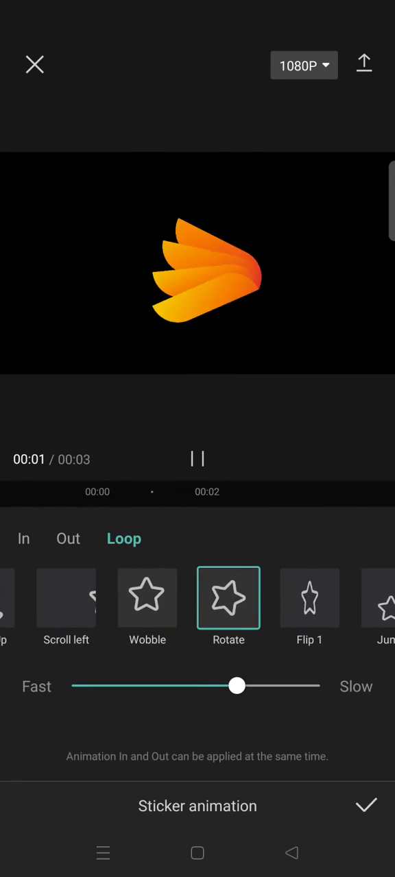
left_click_drag(236, 686, 258, 686)
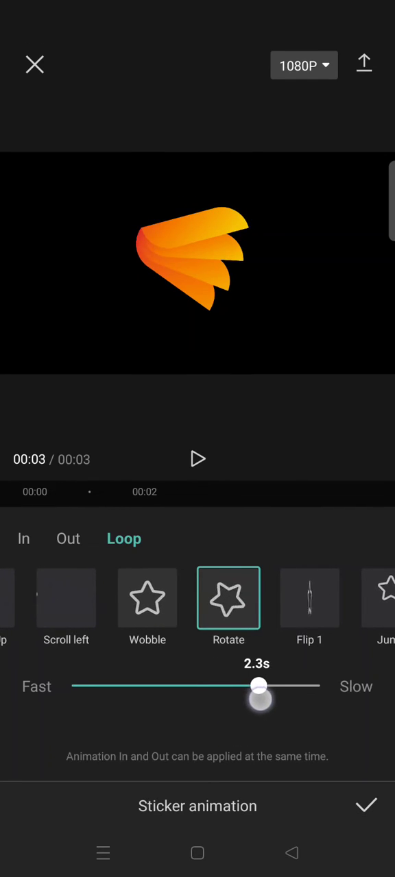
left_click_drag(258, 685, 271, 685)
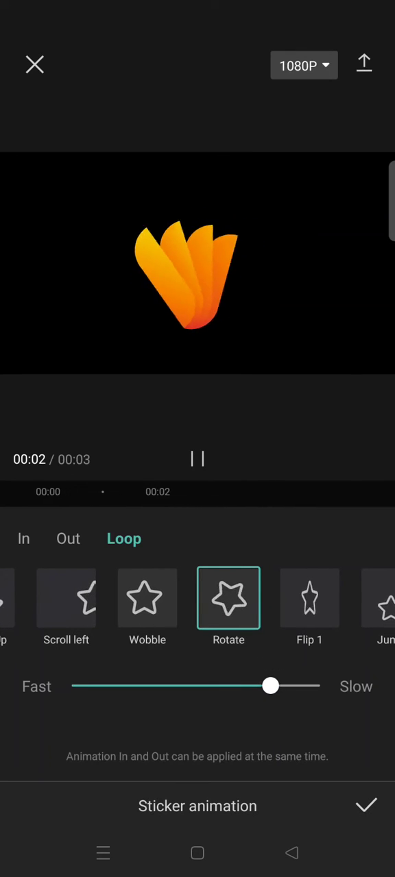
left_click(364, 806)
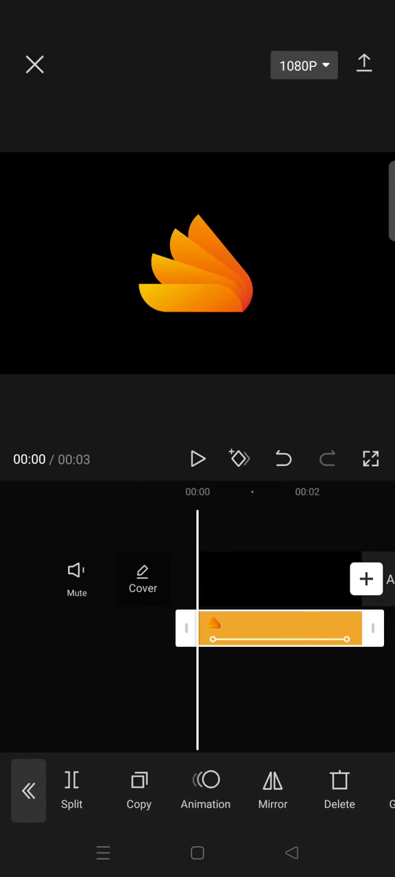
left_click(197, 459)
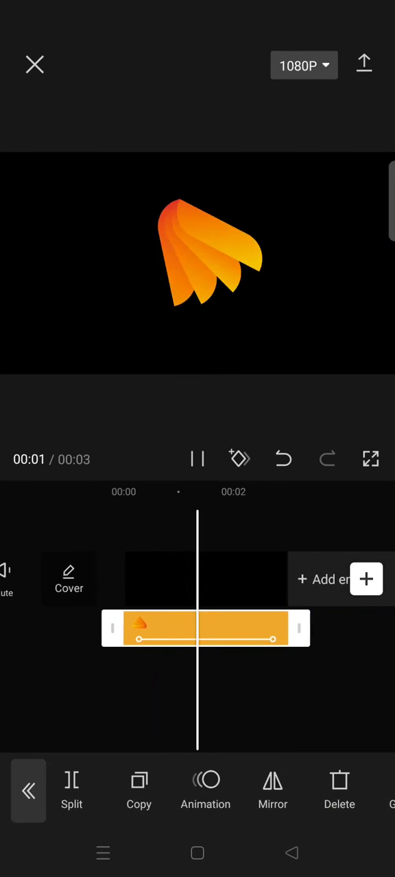